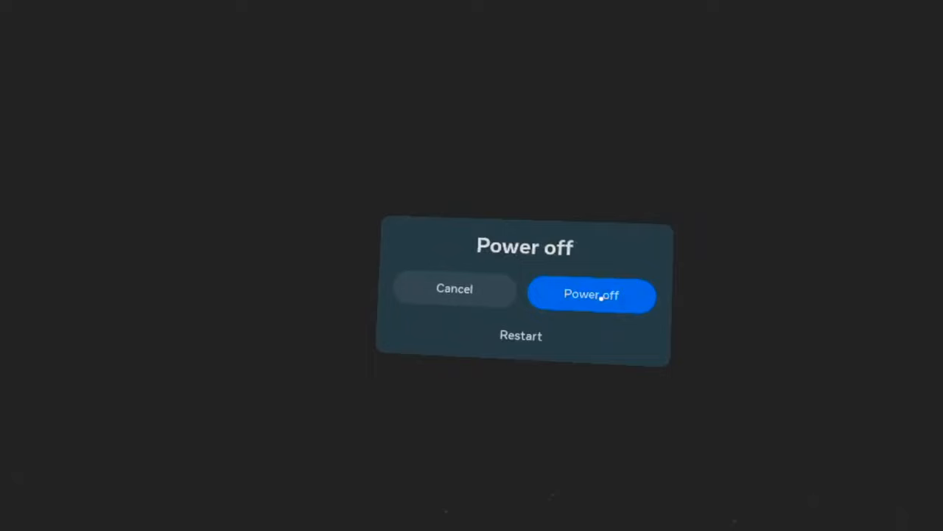
Step: Confirm powering off the headset from the Power off dialog
{"action": "left_click", "coordinate": [454, 288]}
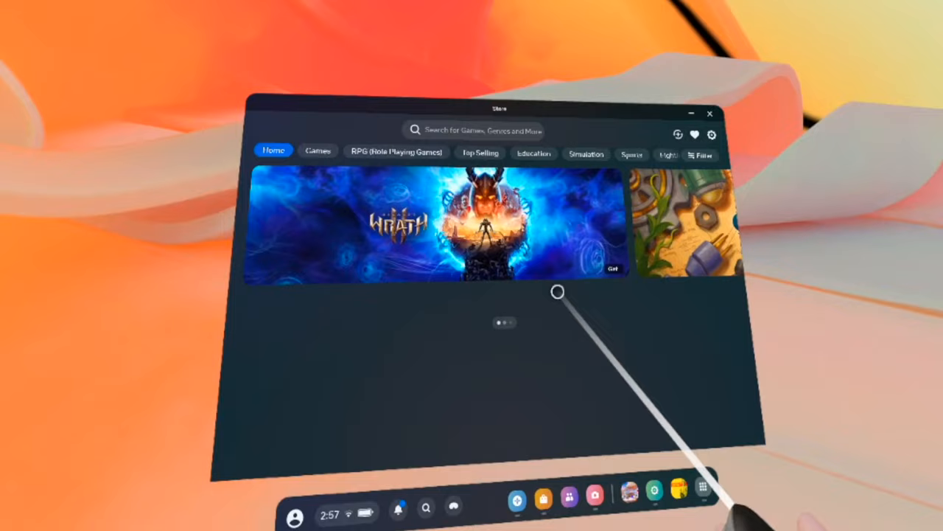